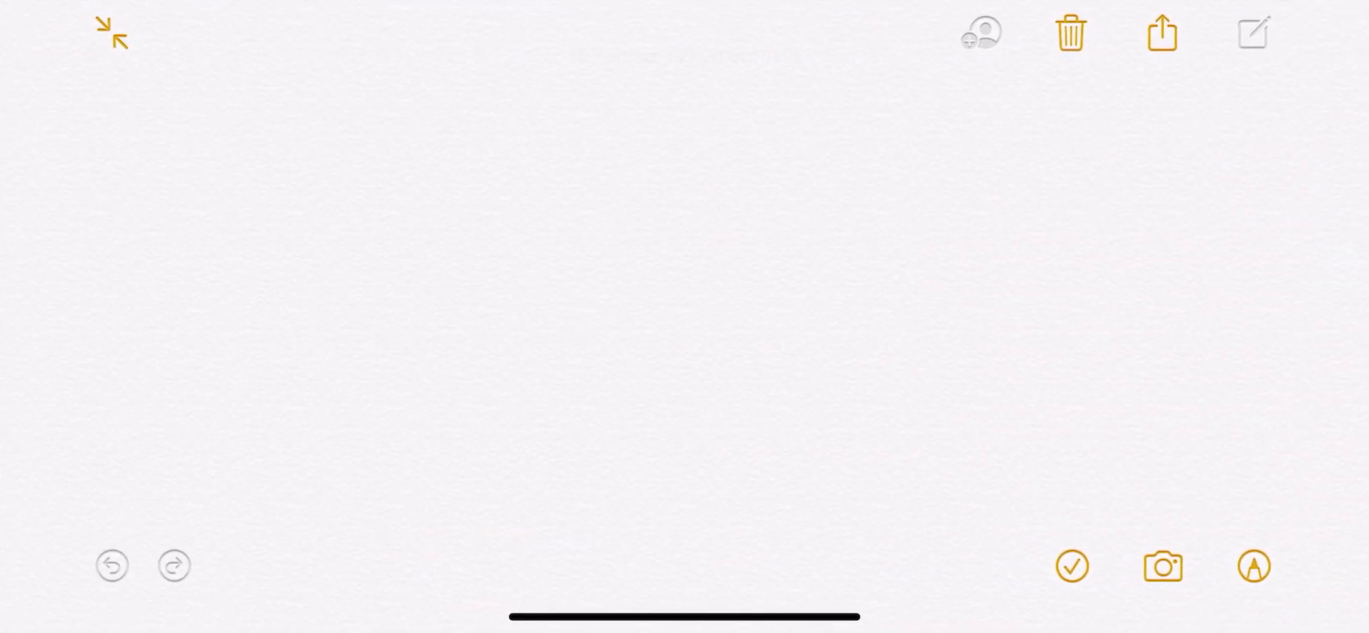
Bring up the markup drawing tools on the blank note.
left_click(1253, 566)
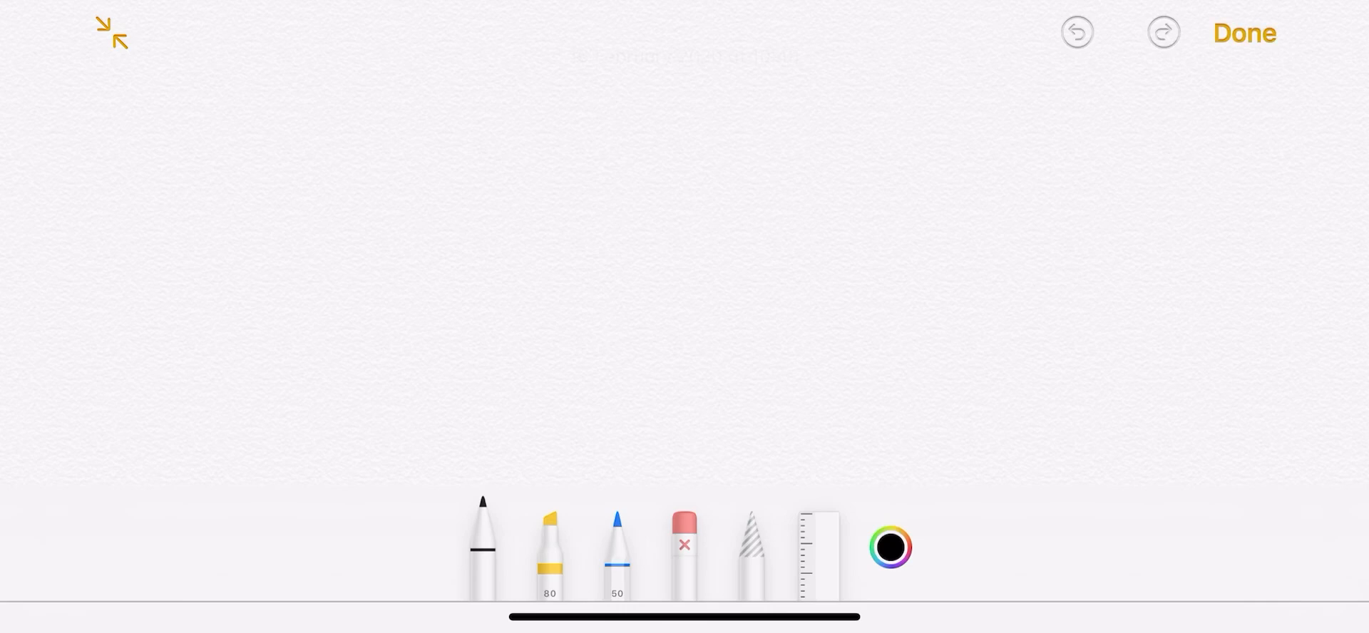
left_click_drag(214, 91, 280, 184)
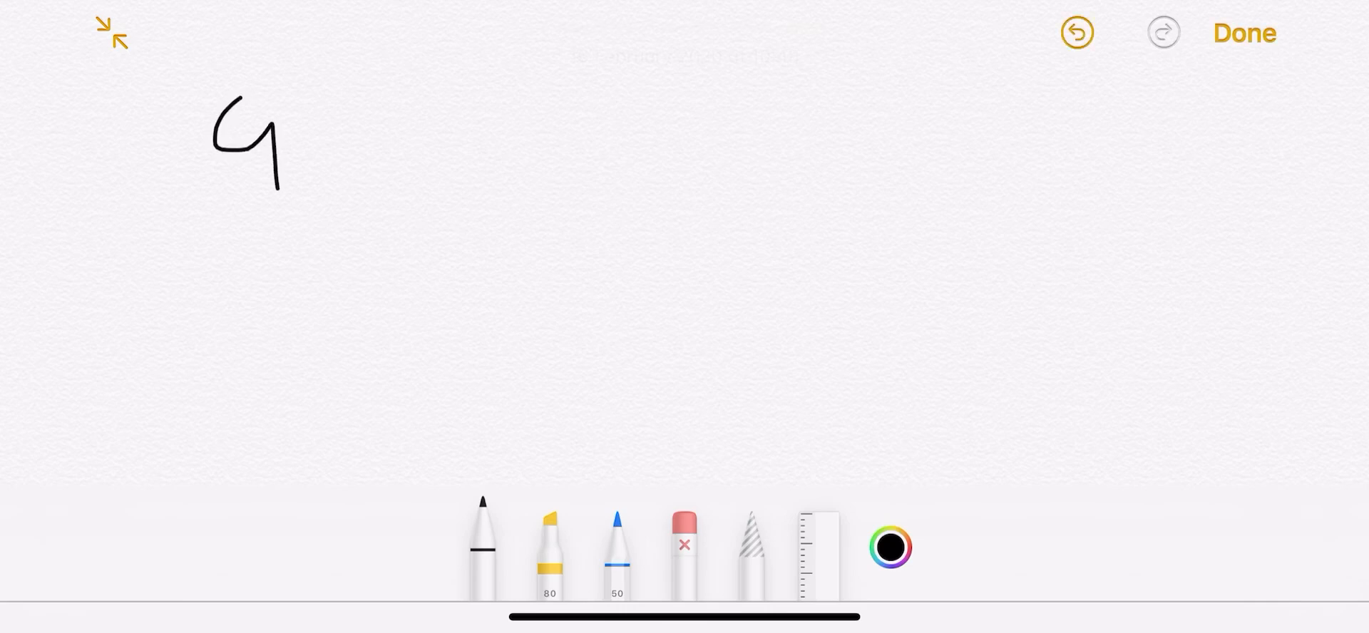
left_click_drag(296, 131, 786, 140)
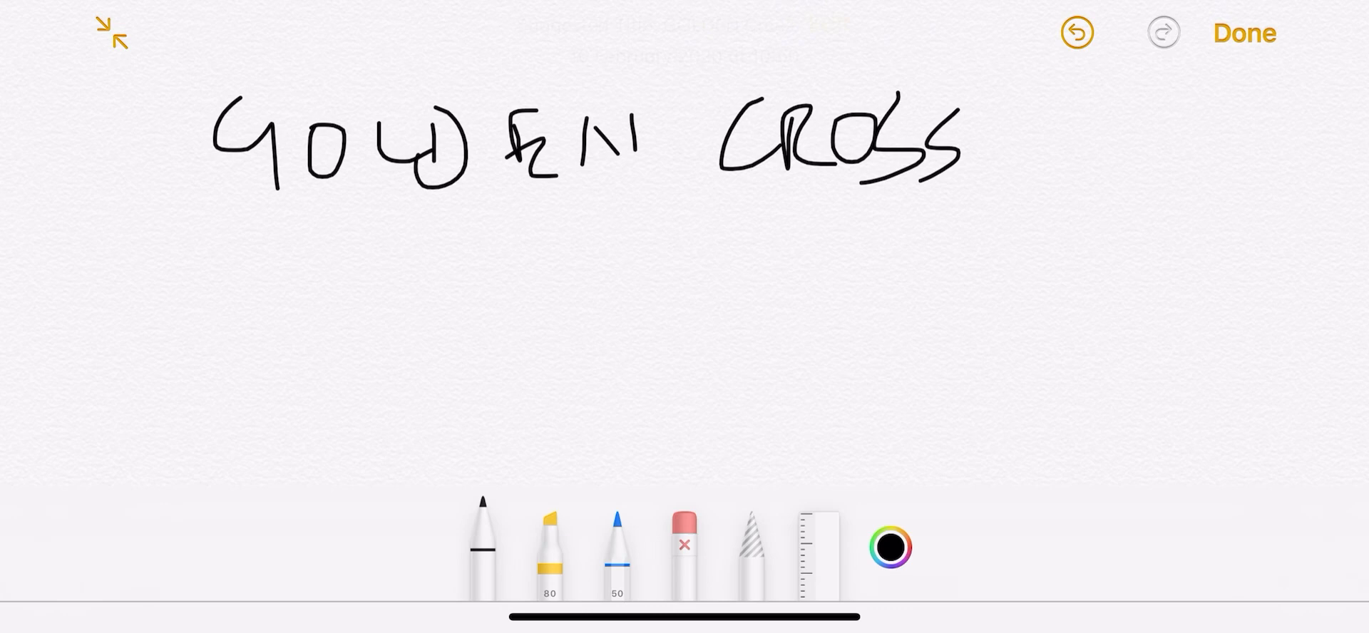
left_click(686, 546)
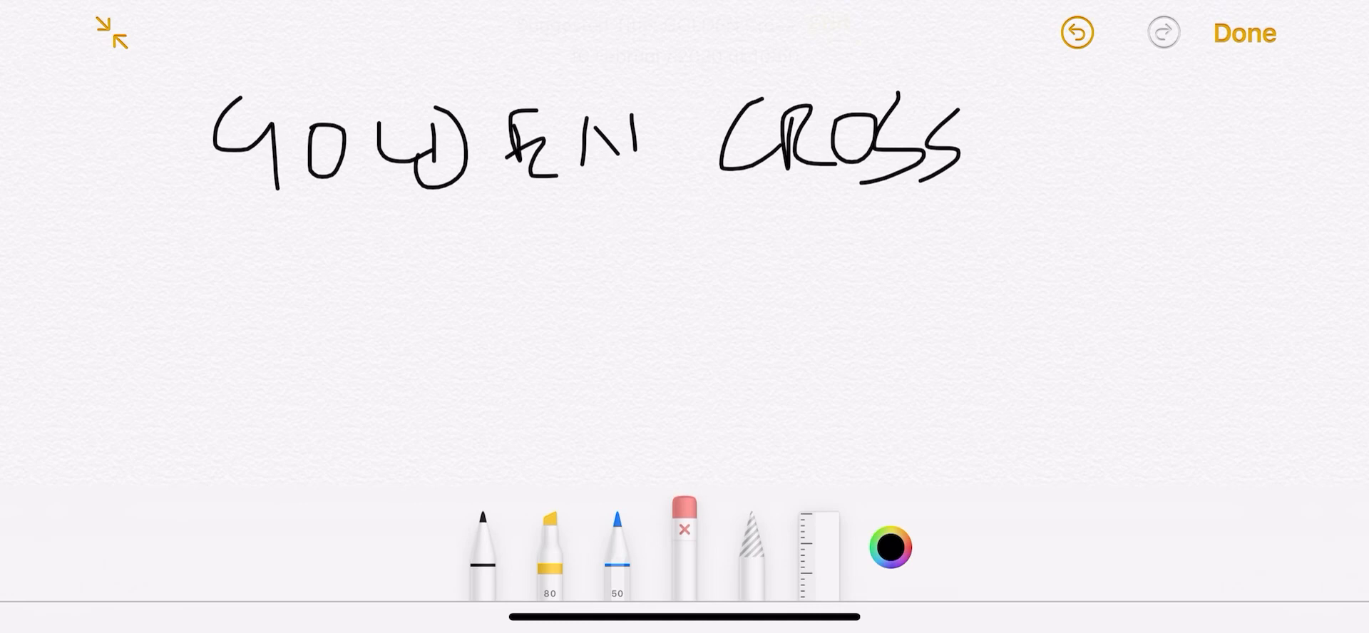
left_click(1078, 31)
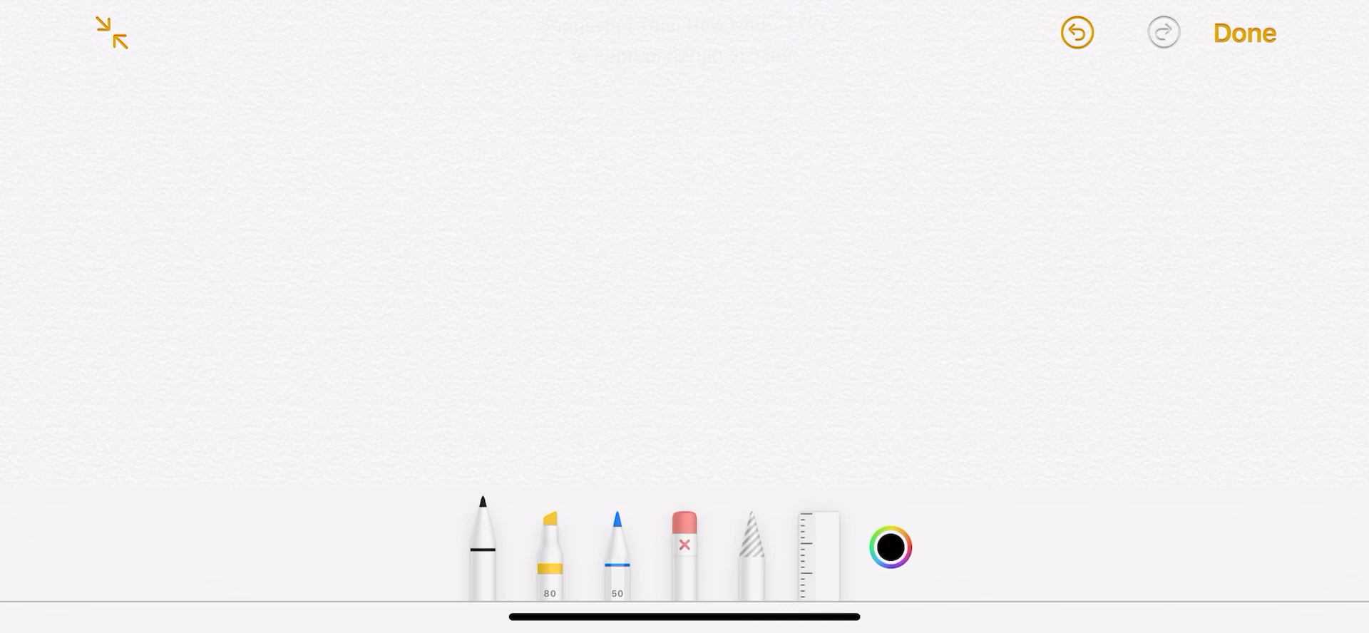
Draw a vertical divider on the right, handwrite five EMA periods beside it, and start '50/2' at left.
left_click_drag(969, 86, 982, 486)
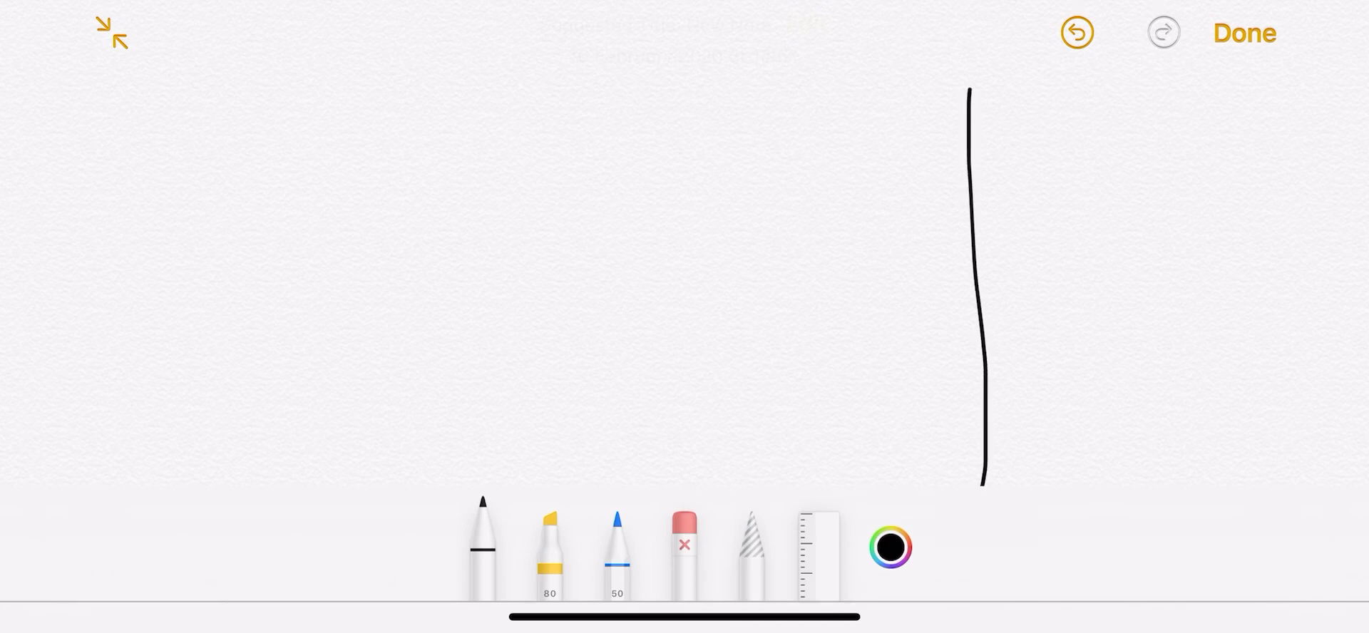
left_click_drag(1004, 118, 1057, 94)
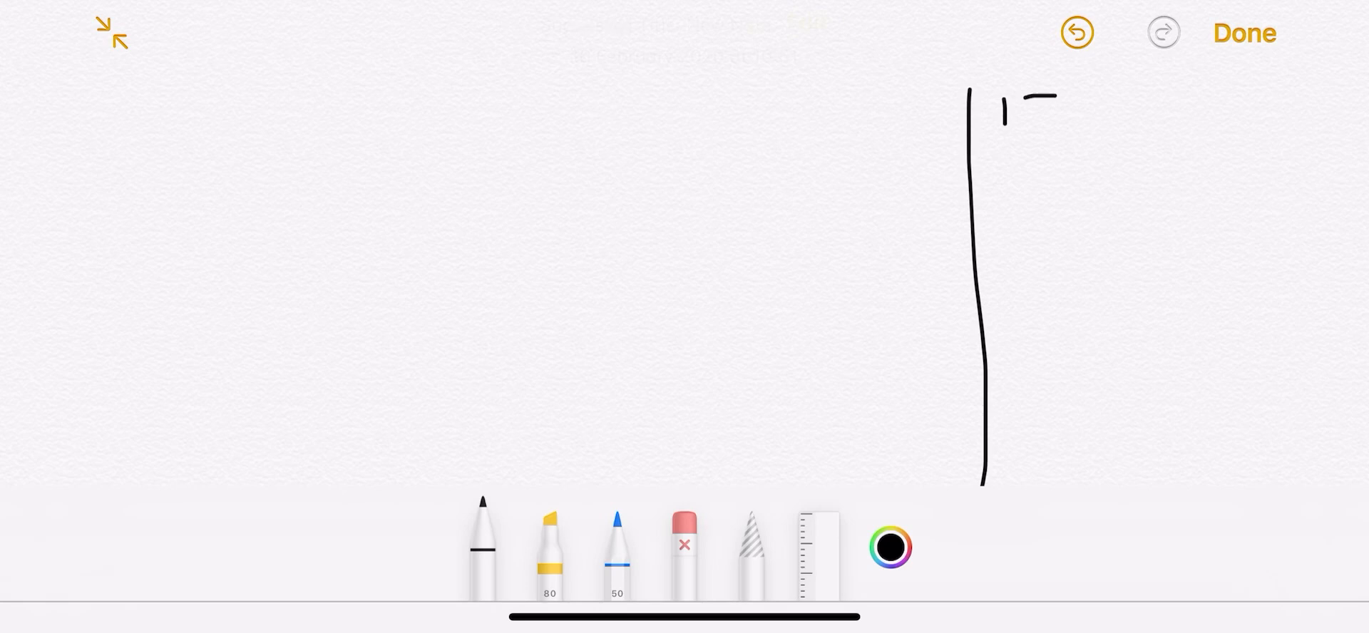
left_click_drag(1029, 104, 1230, 110)
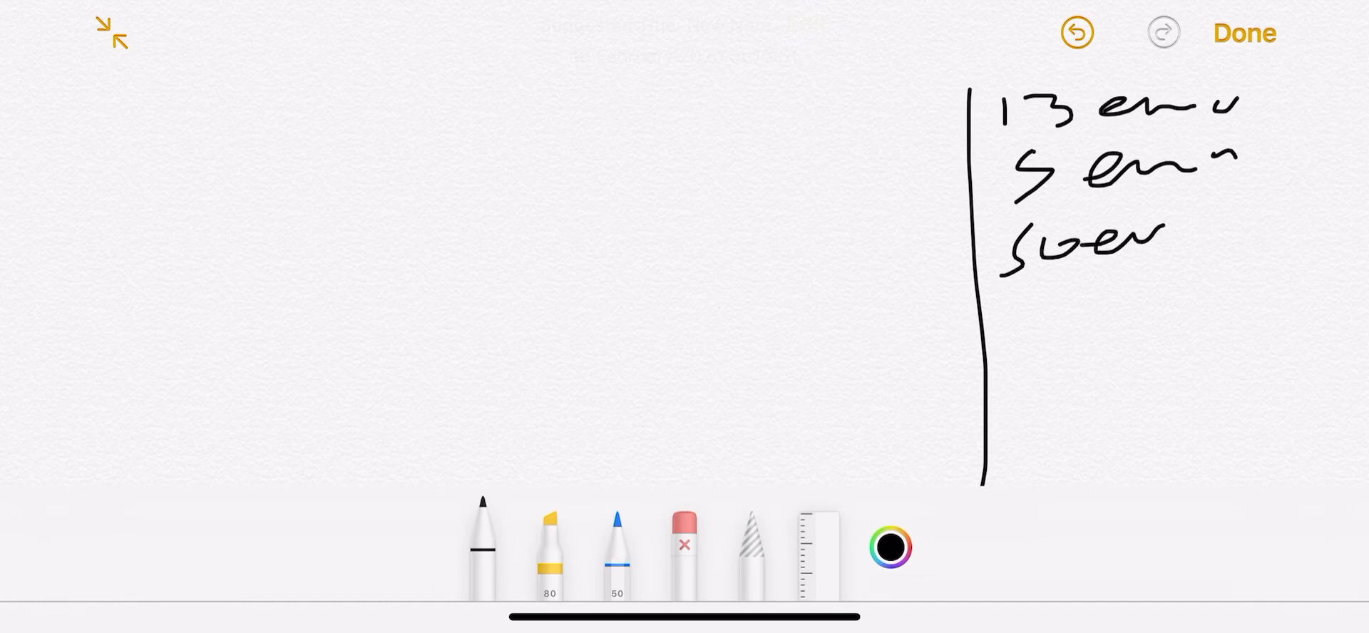
left_click_drag(1012, 332, 1073, 332)
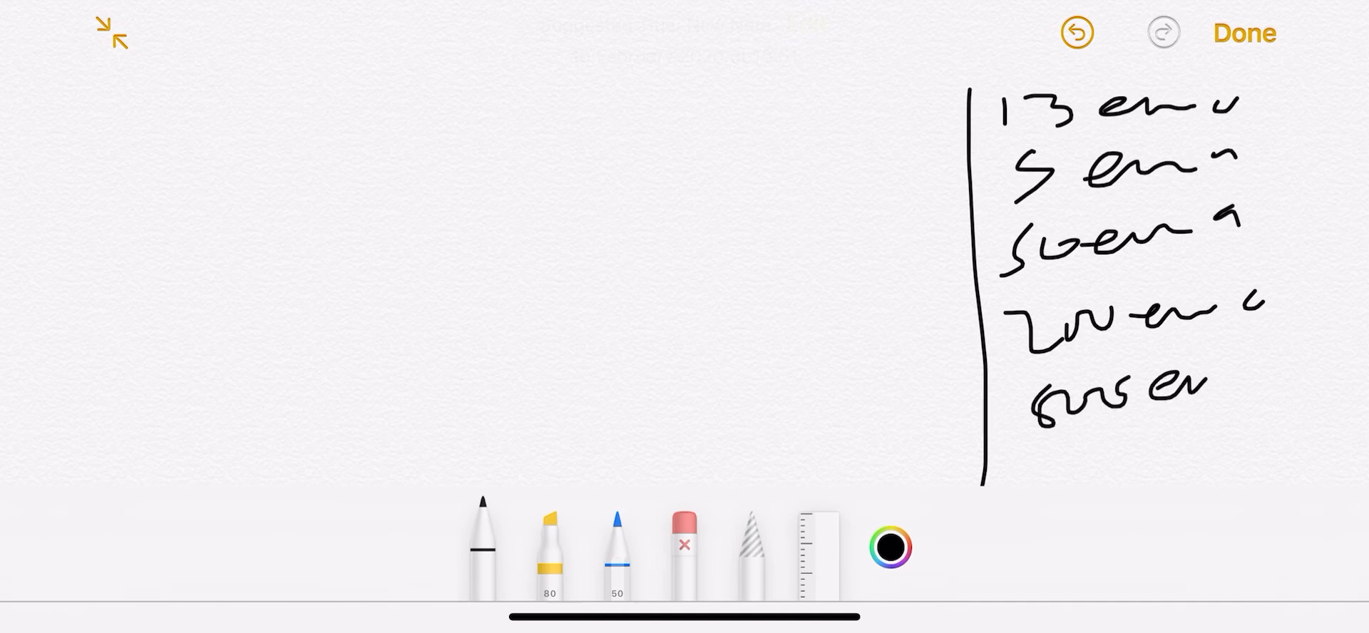
left_click_drag(1213, 384, 1275, 375)
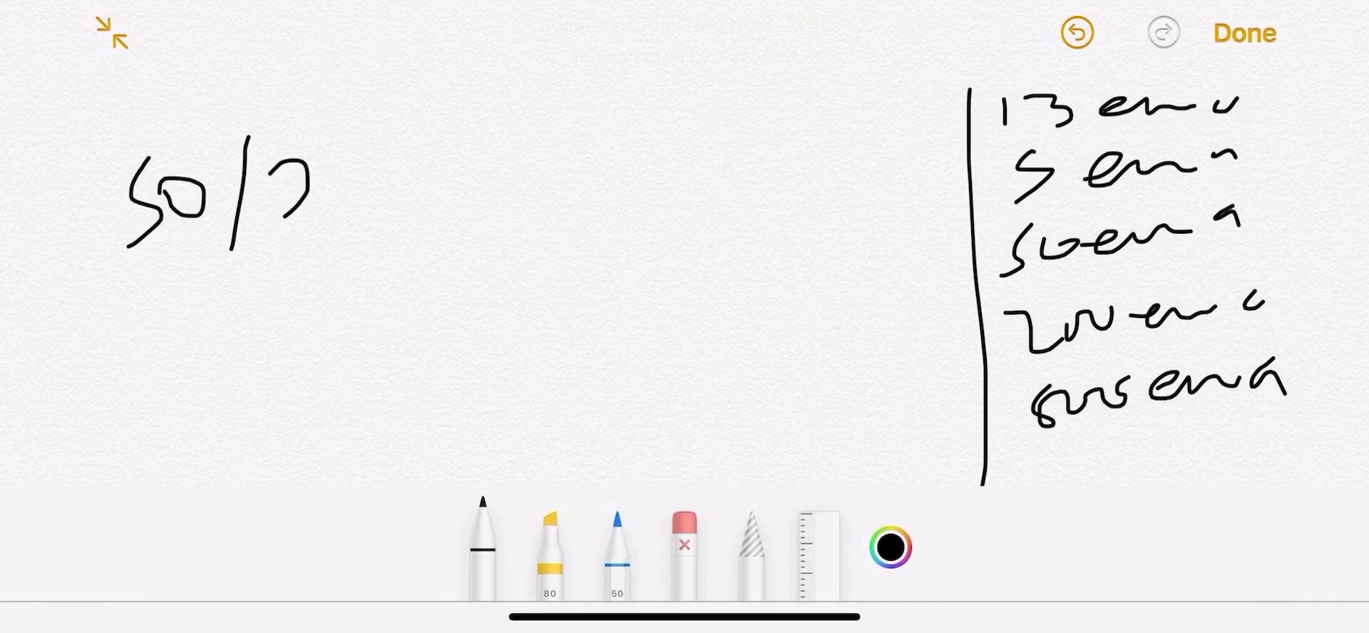
Write '50/200/800' with crossing curved lines below it, then erase that left-side sketch.
left_click_drag(305, 201, 472, 201)
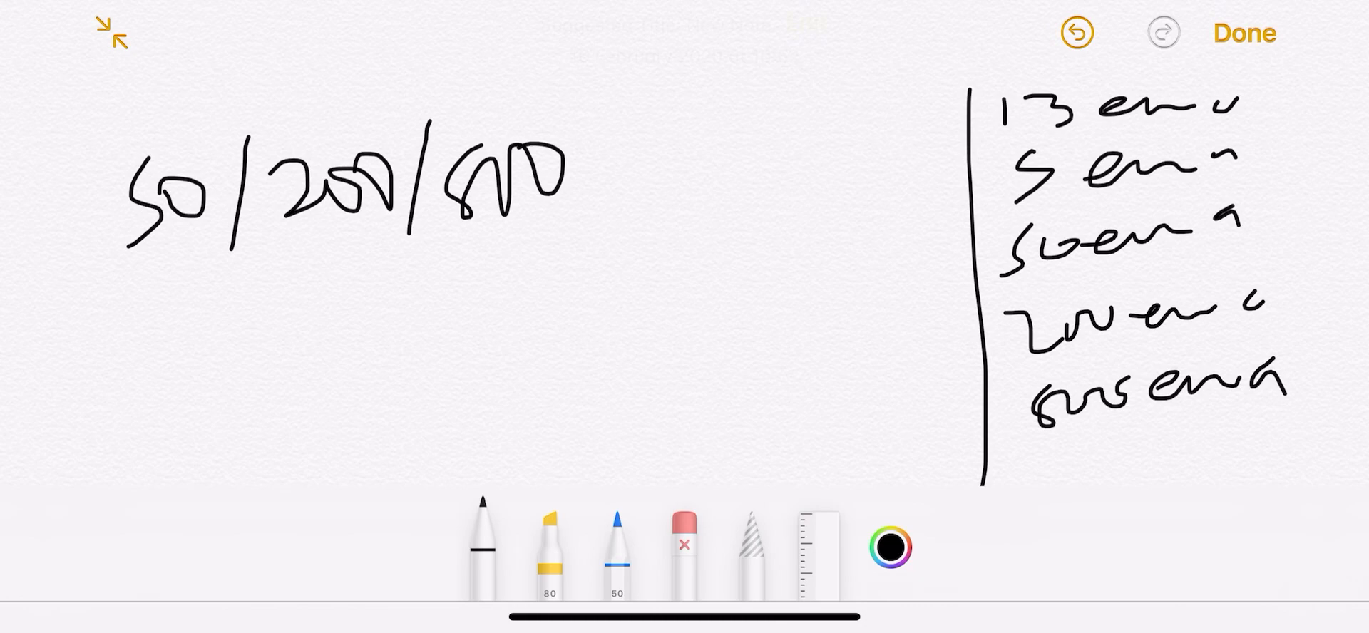
left_click_drag(160, 328, 643, 428)
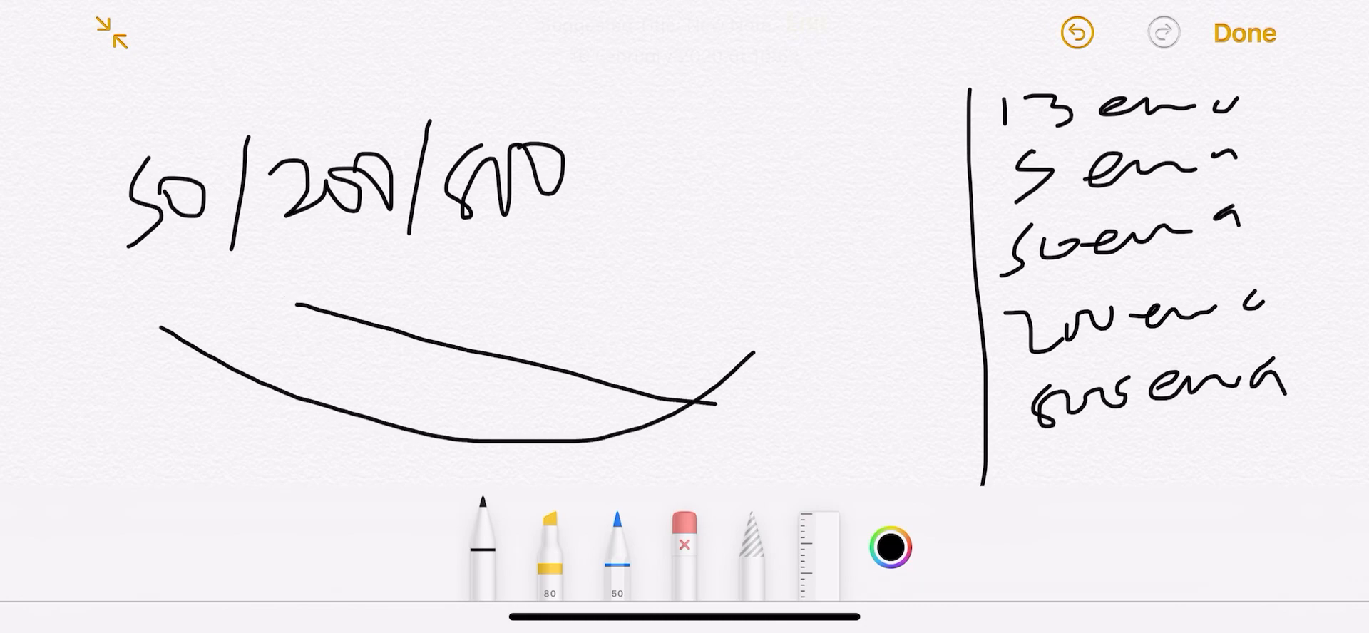
left_click_drag(350, 472, 856, 411)
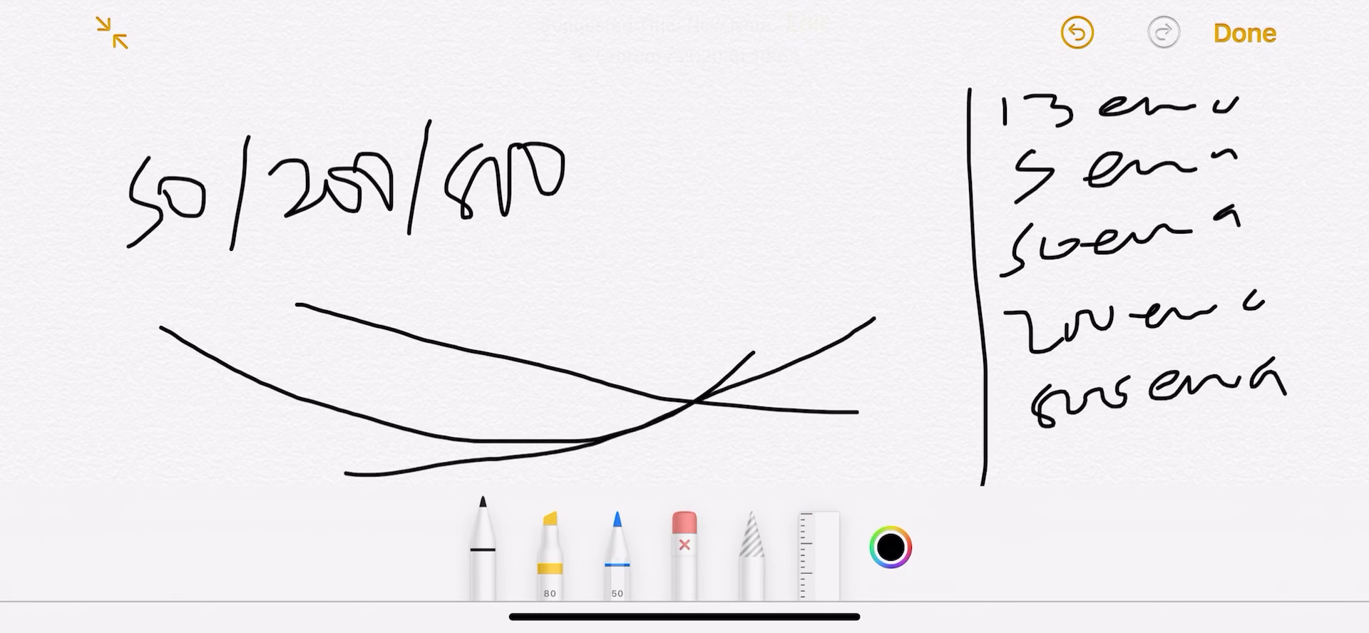
left_click_drag(641, 254, 667, 349)
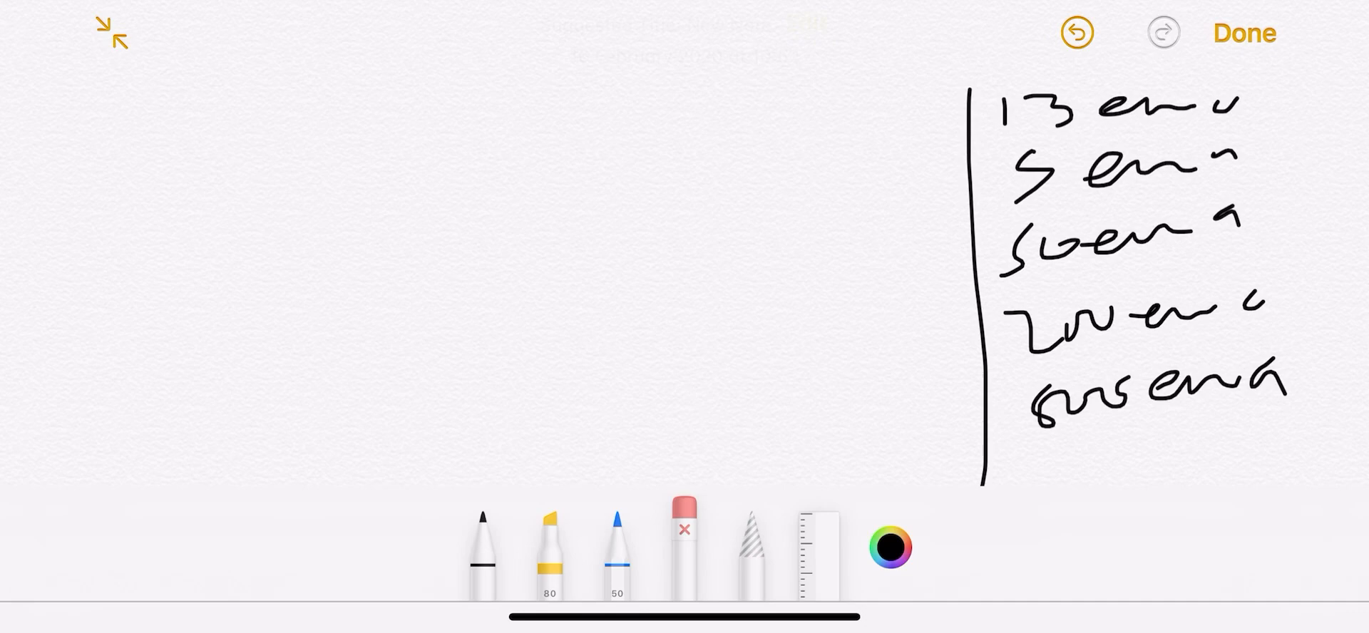
Switch back to the pen and sketch the pullback: dip, bounce, arrows and a base bar.
left_click(481, 546)
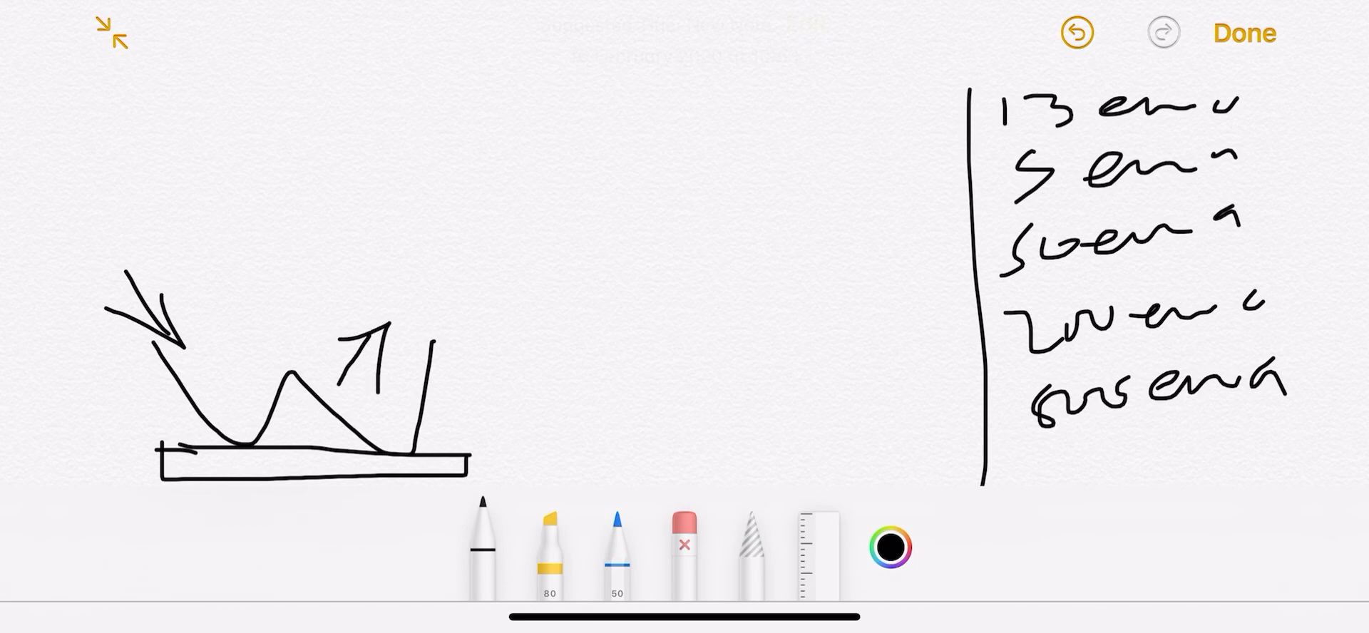
Add a half-circle arc beside the pullback diagram, then wipe the whole left sketch.
left_click_drag(485, 251, 646, 426)
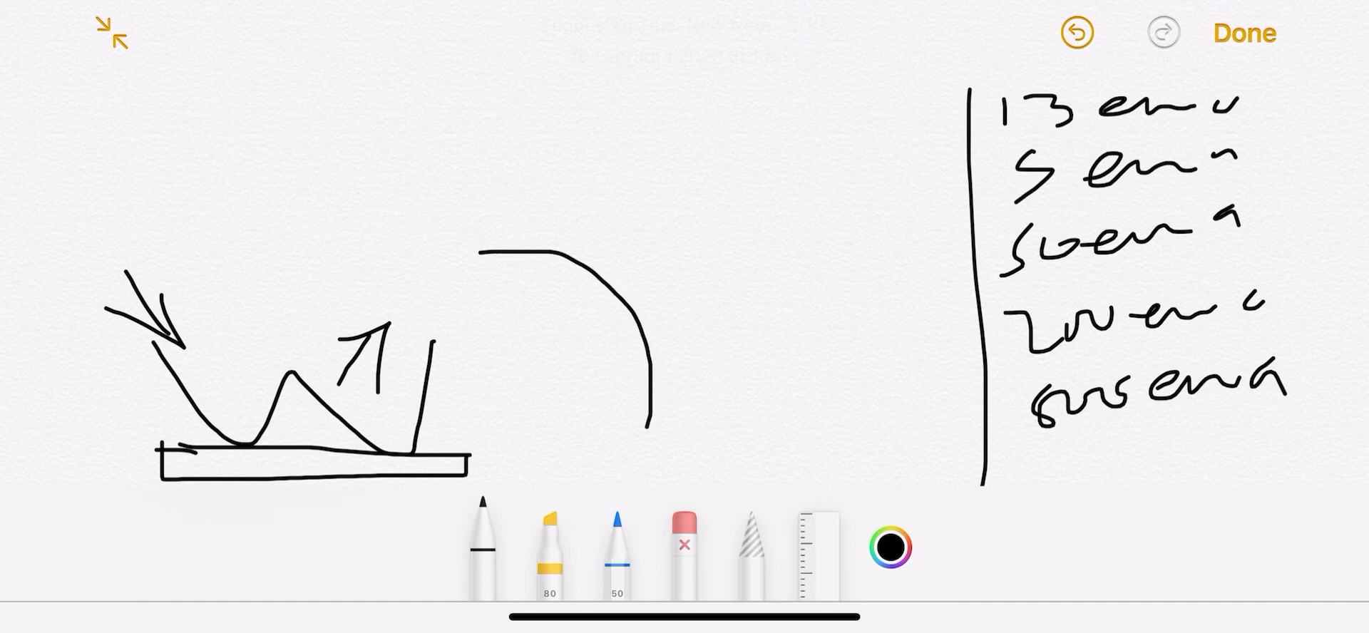
left_click_drag(650, 428, 589, 485)
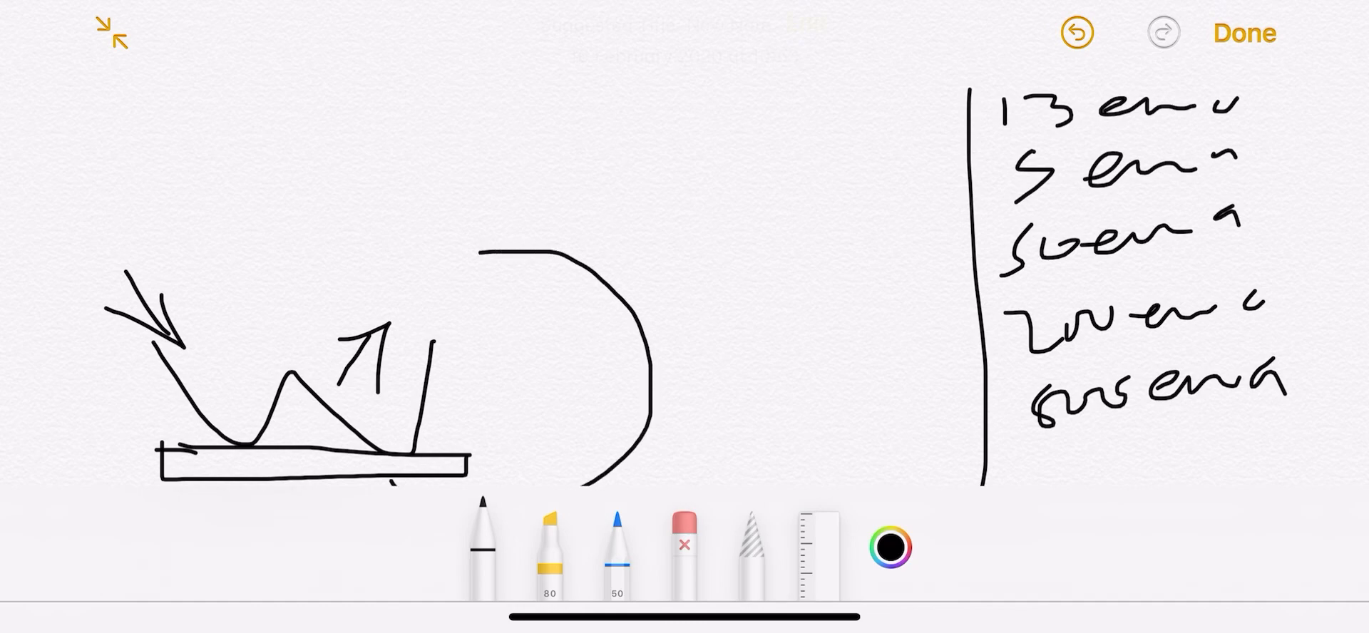
left_click_drag(288, 371, 519, 375)
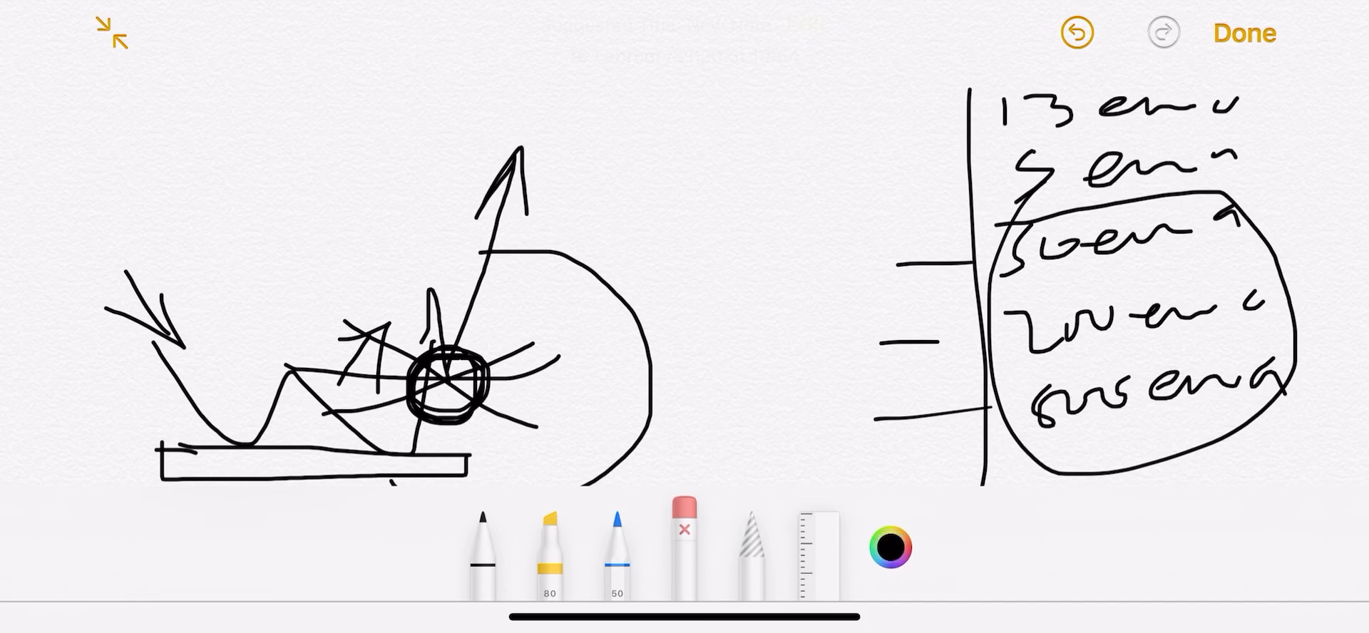
left_click(1076, 33)
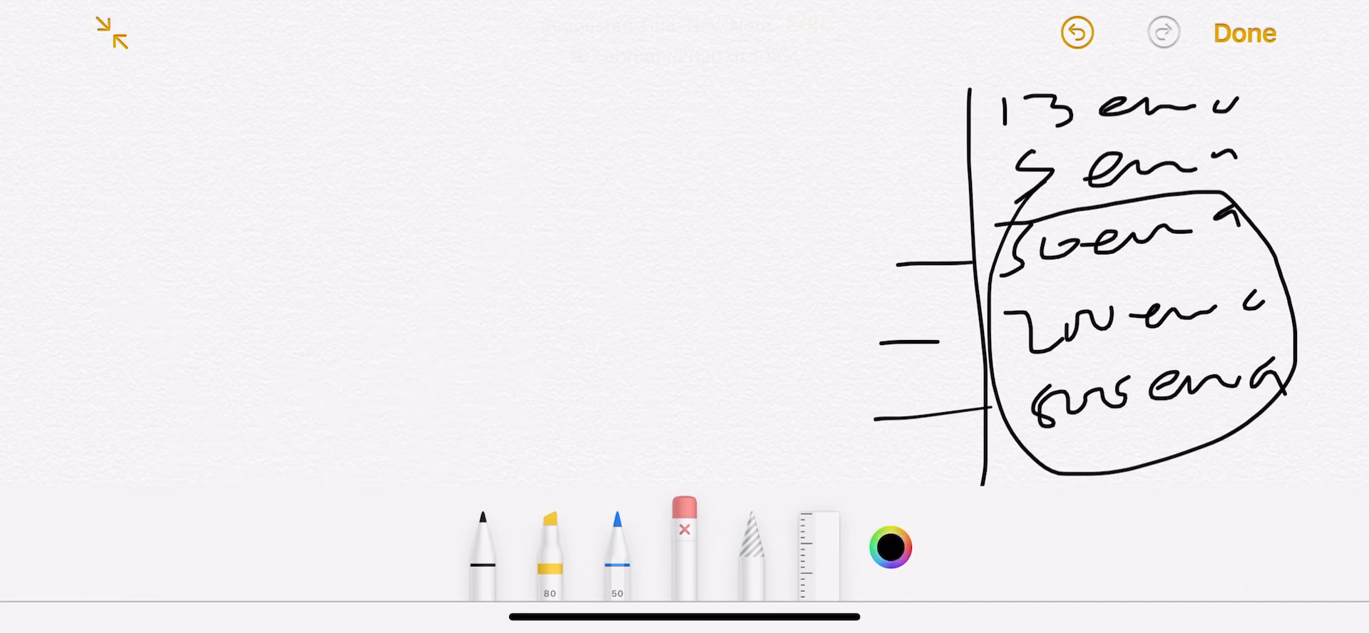
Sketch straight EMA lines converging with arrows at the crossing, then clear them for curved ones.
left_click_drag(161, 337, 328, 365)
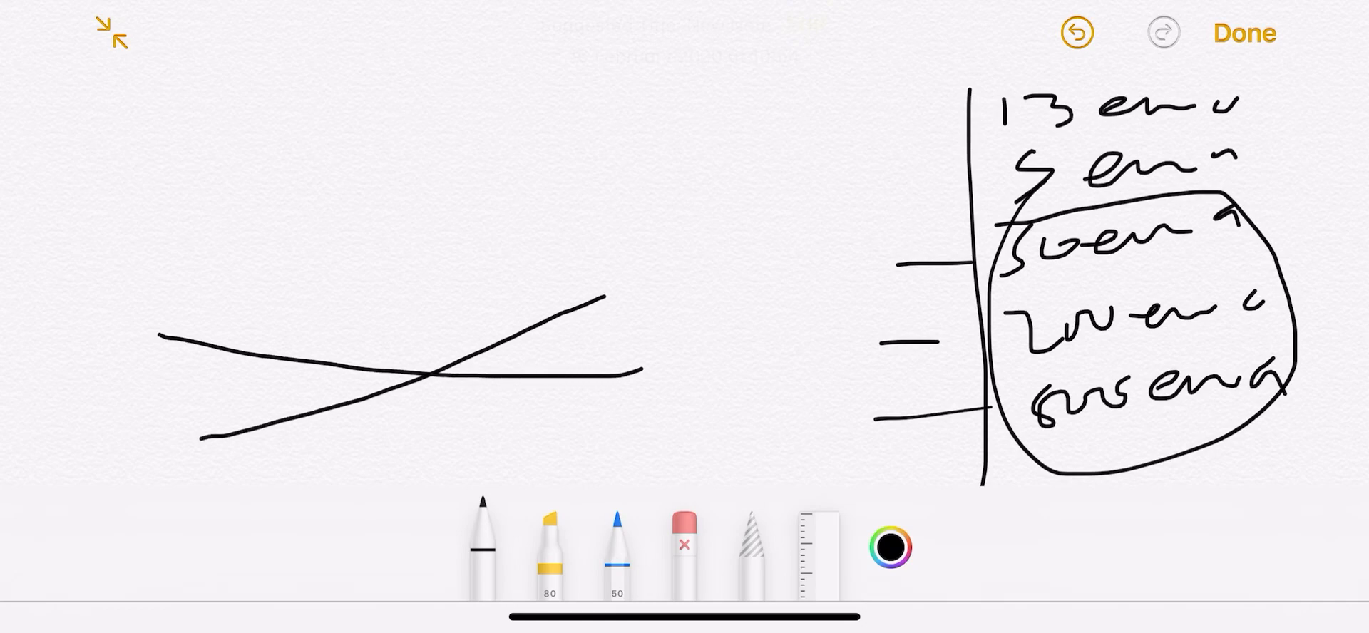
left_click_drag(248, 281, 541, 399)
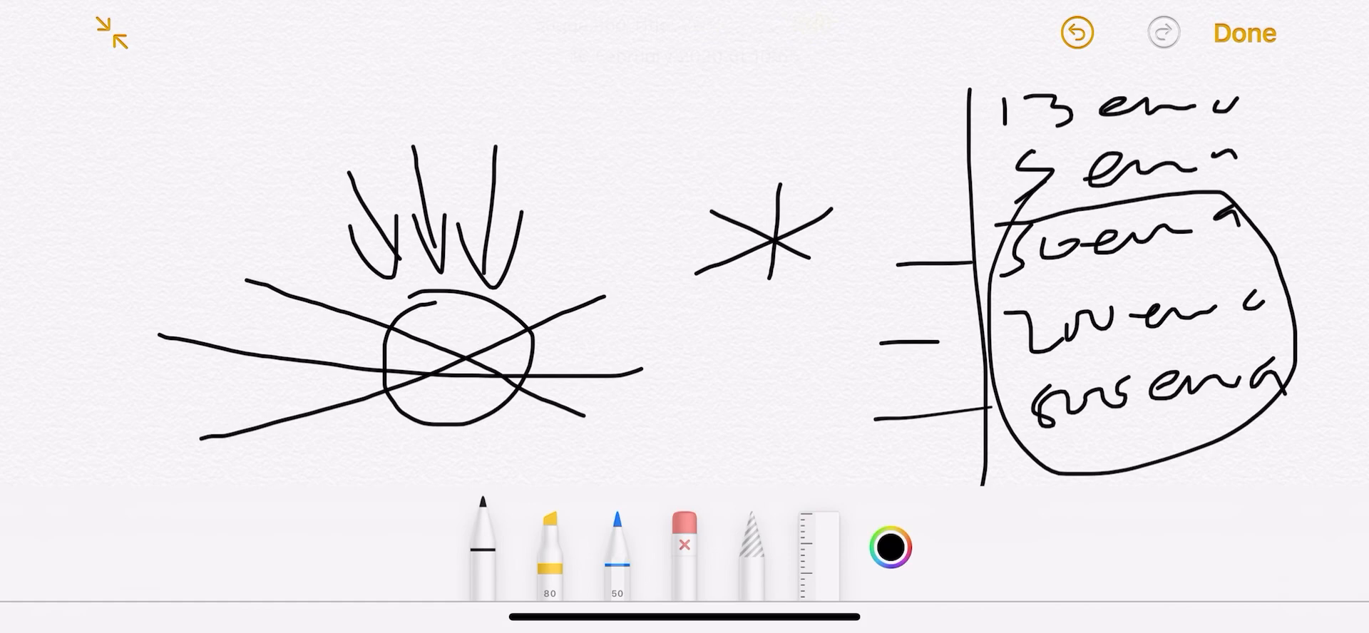
left_click(683, 541)
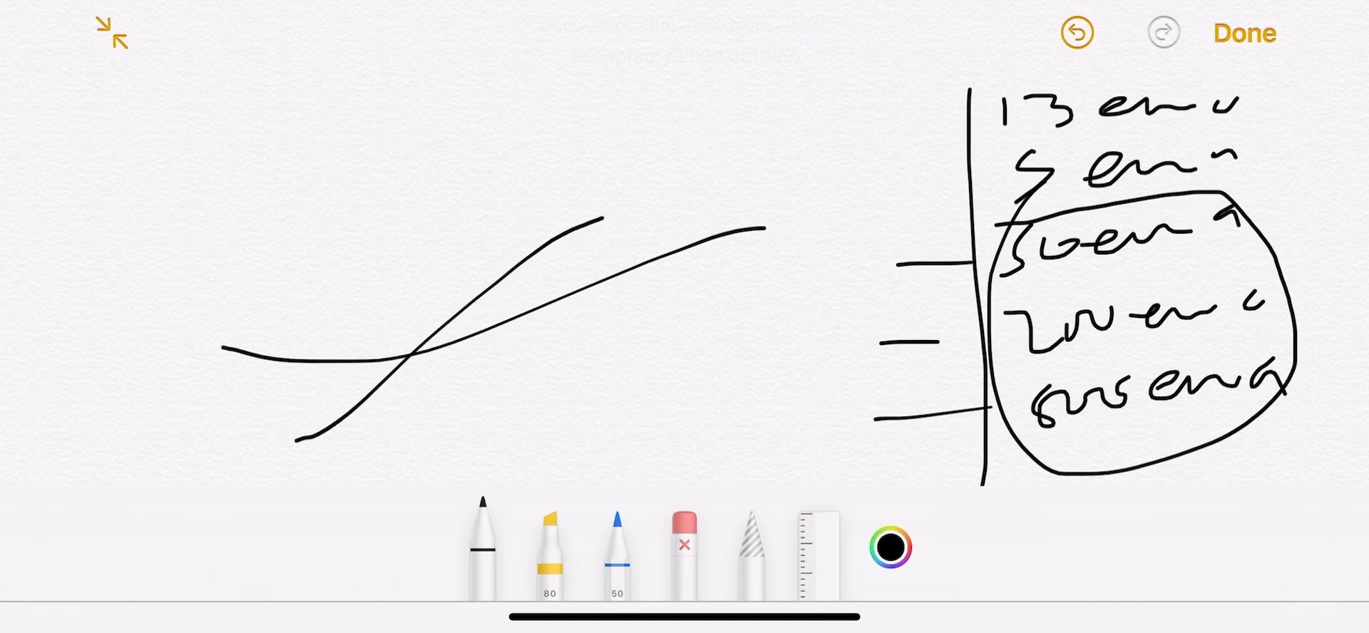
Draw a falling curve across the two EMAs, circle the crossing point, then erase the sketch.
left_click_drag(427, 161, 815, 340)
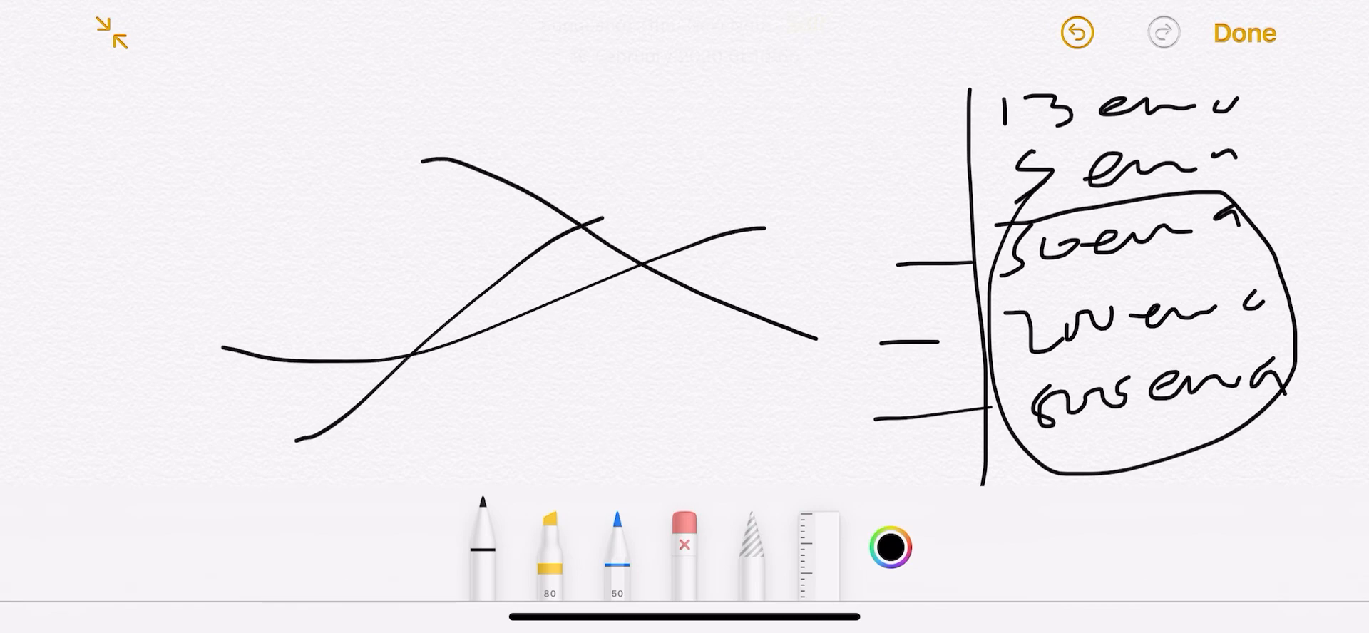
left_click_drag(453, 201, 453, 419)
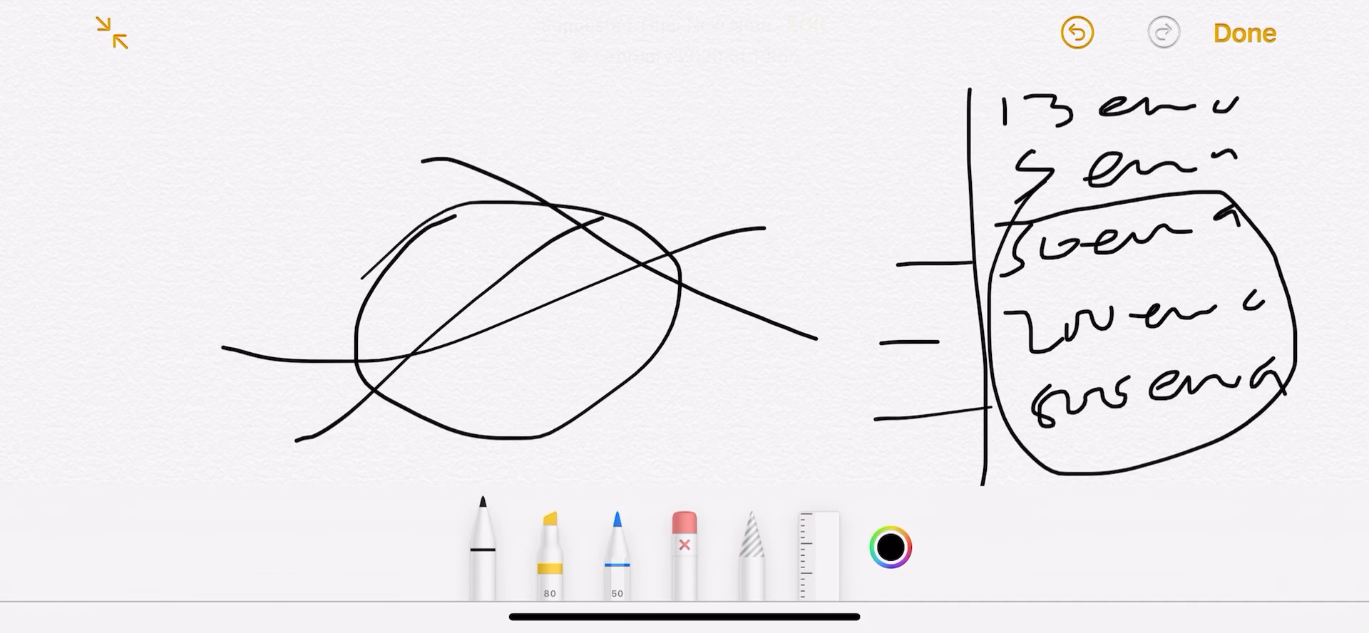
left_click_drag(334, 259, 352, 273)
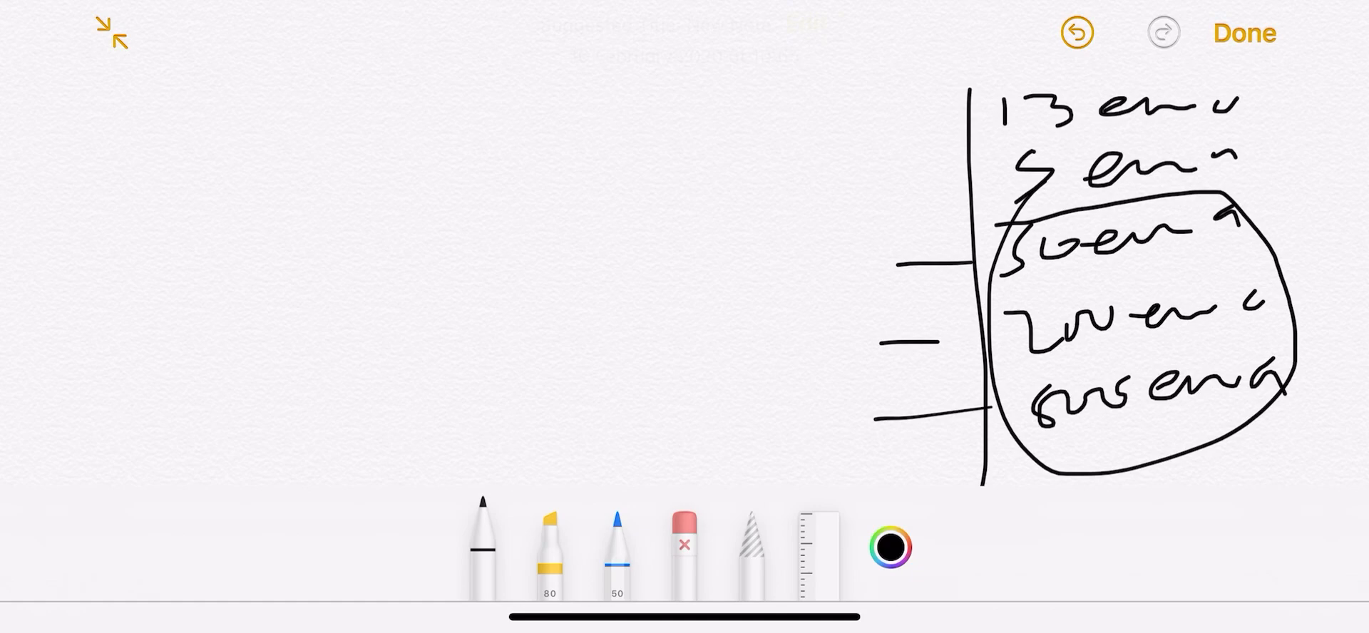
left_click_drag(184, 184, 358, 305)
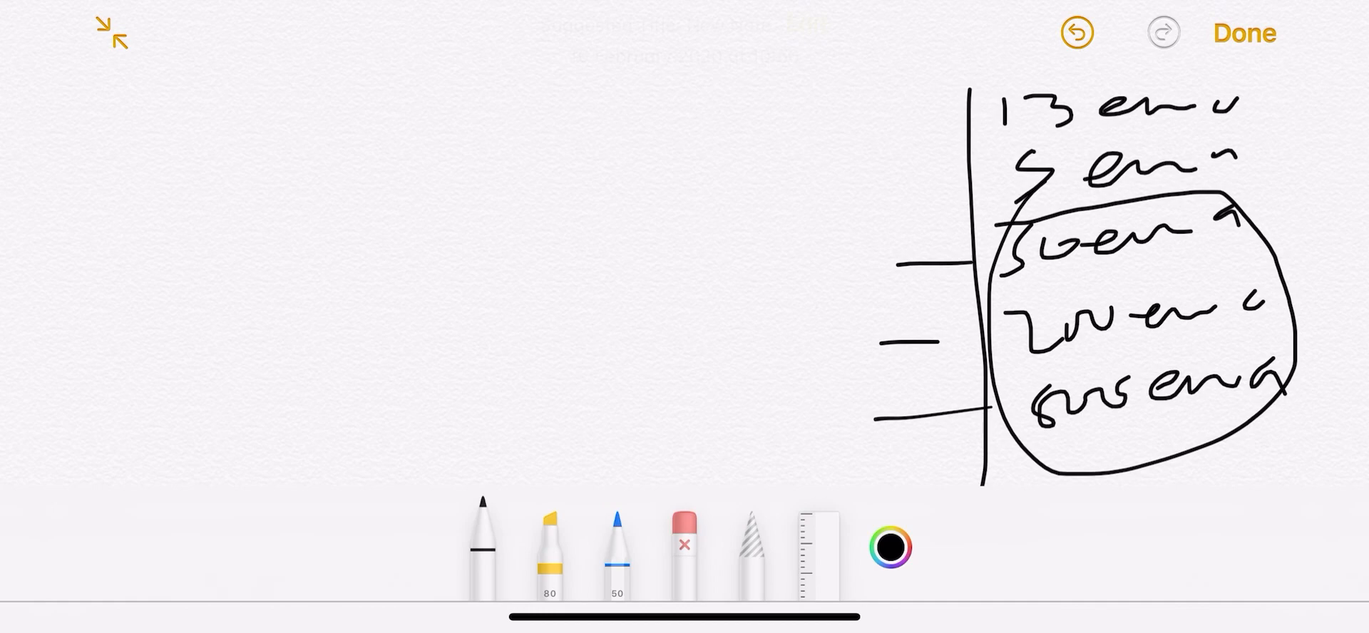
left_click_drag(148, 244, 580, 152)
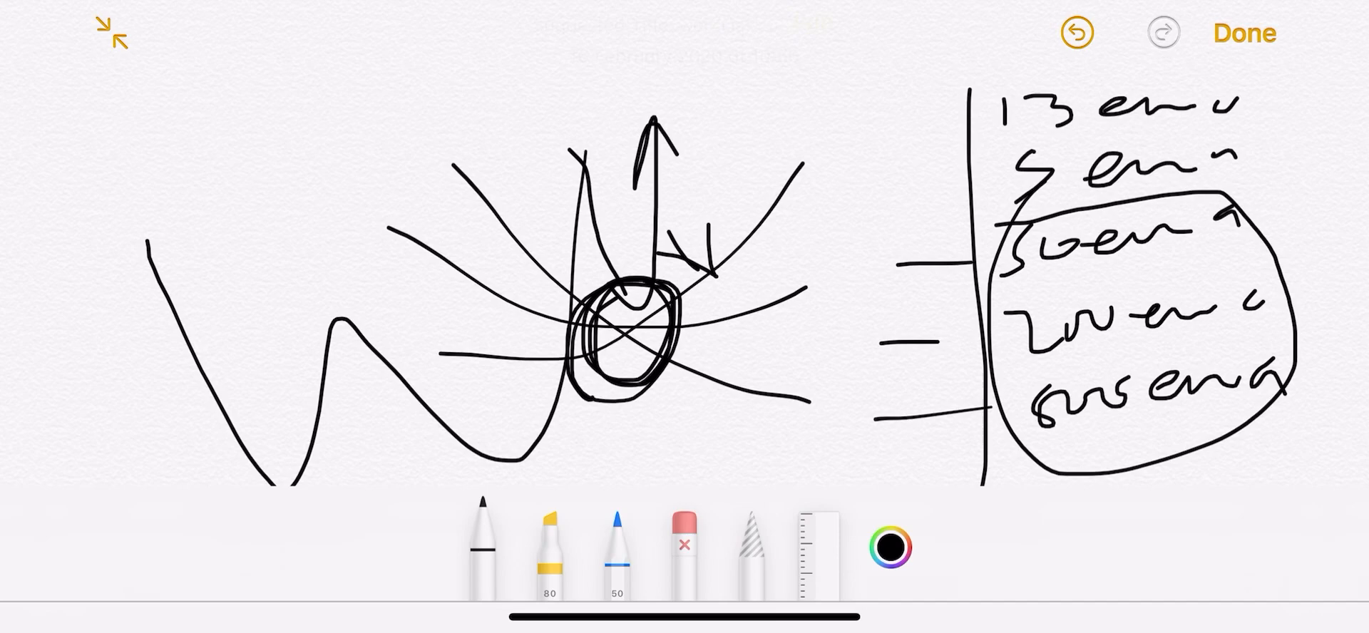
left_click(683, 546)
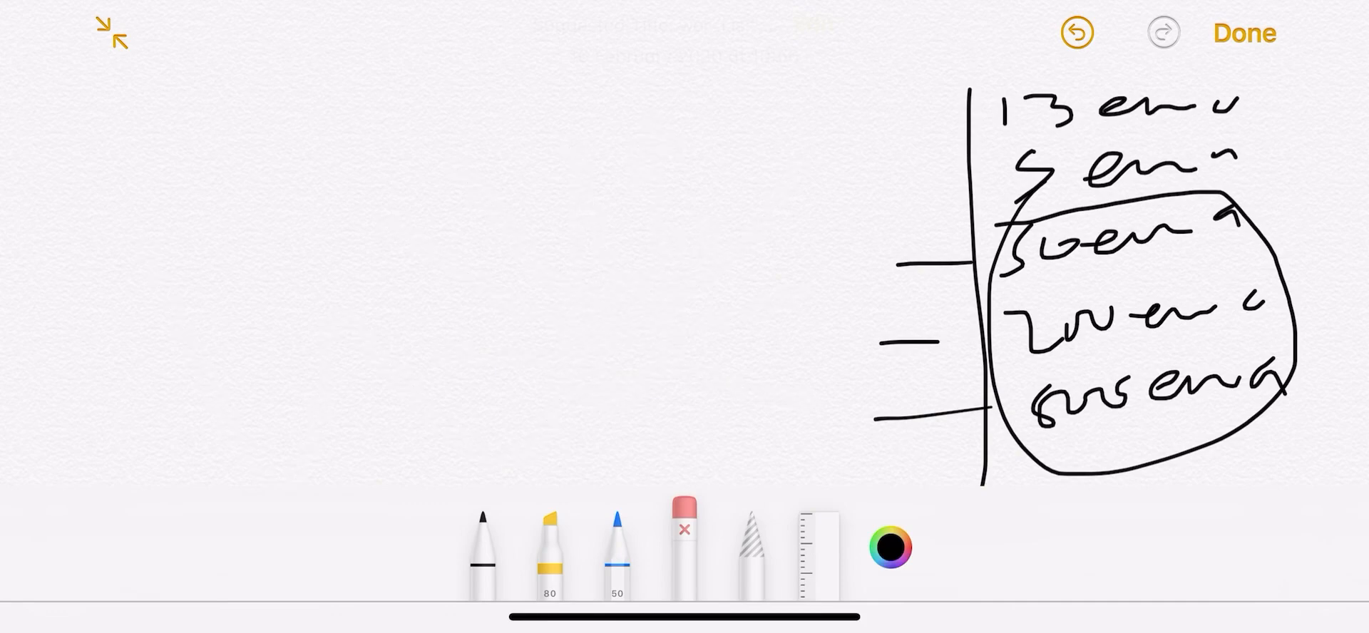
left_click_drag(99, 447, 207, 448)
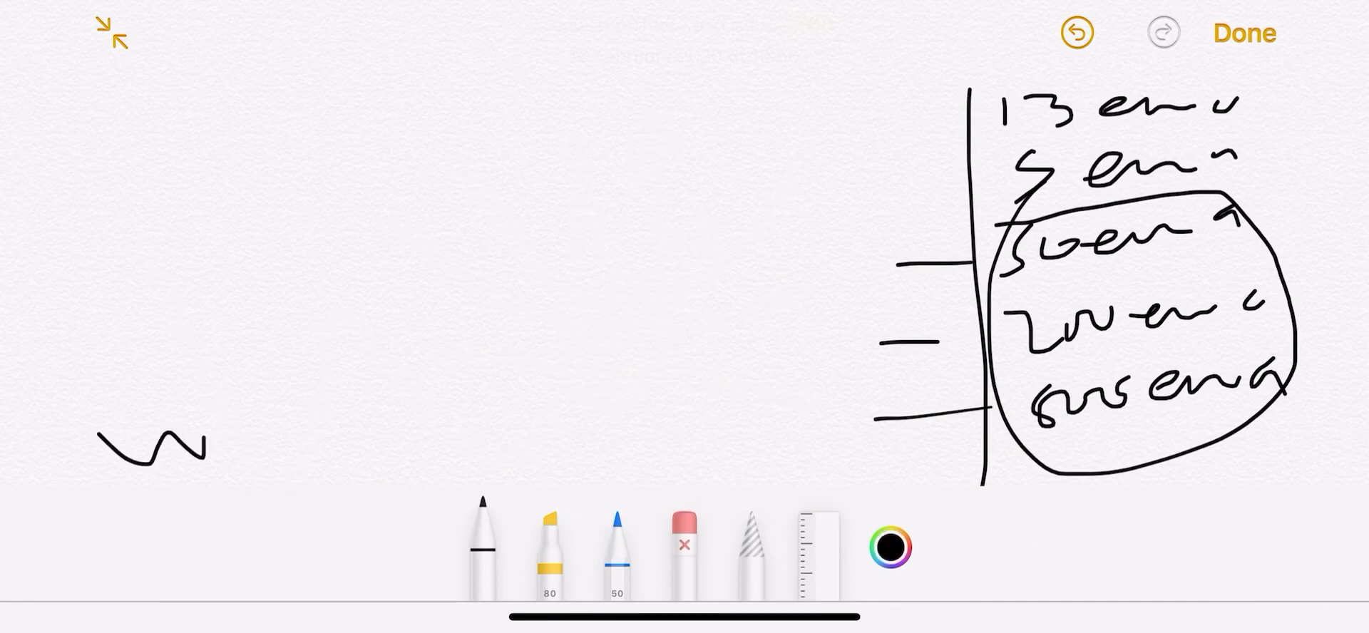
left_click_drag(210, 437, 366, 180)
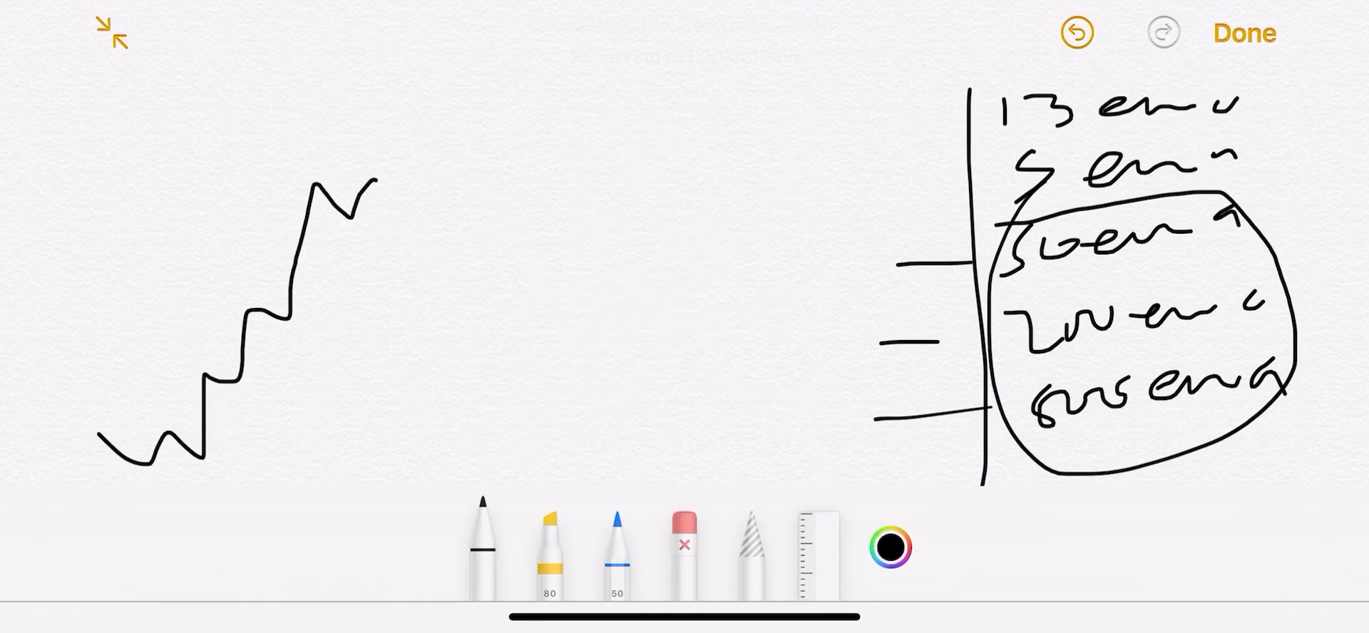
left_click_drag(371, 180, 528, 328)
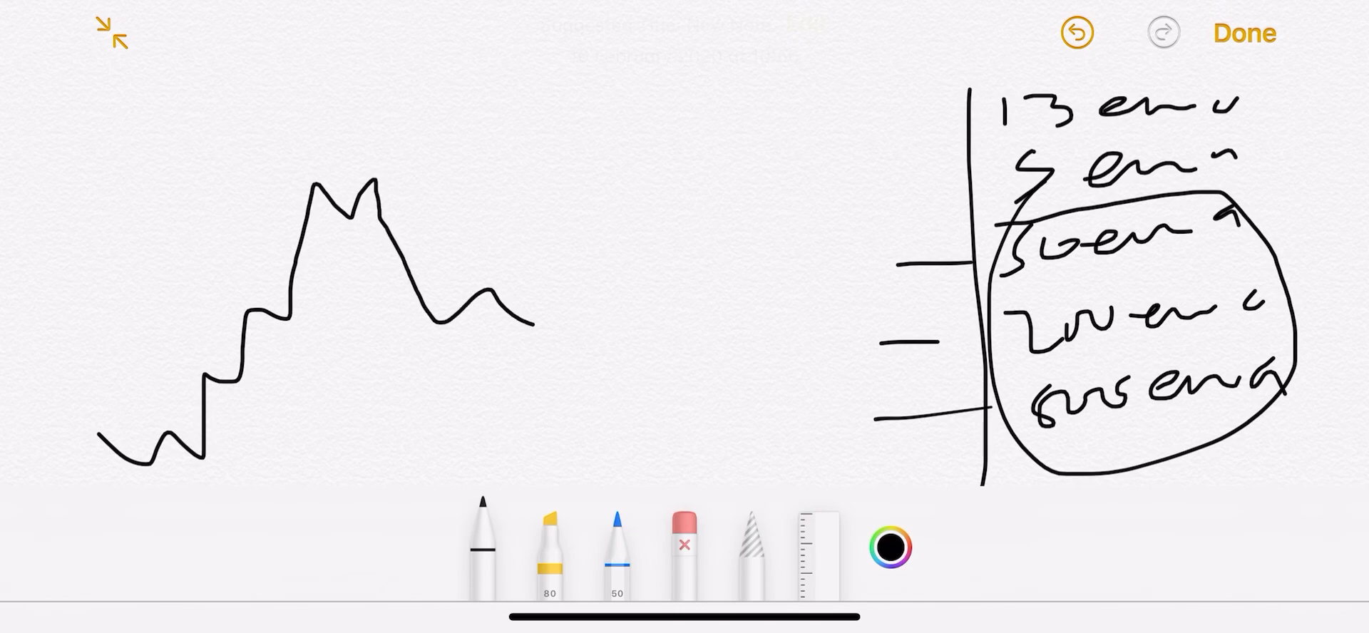
left_click_drag(502, 309, 551, 254)
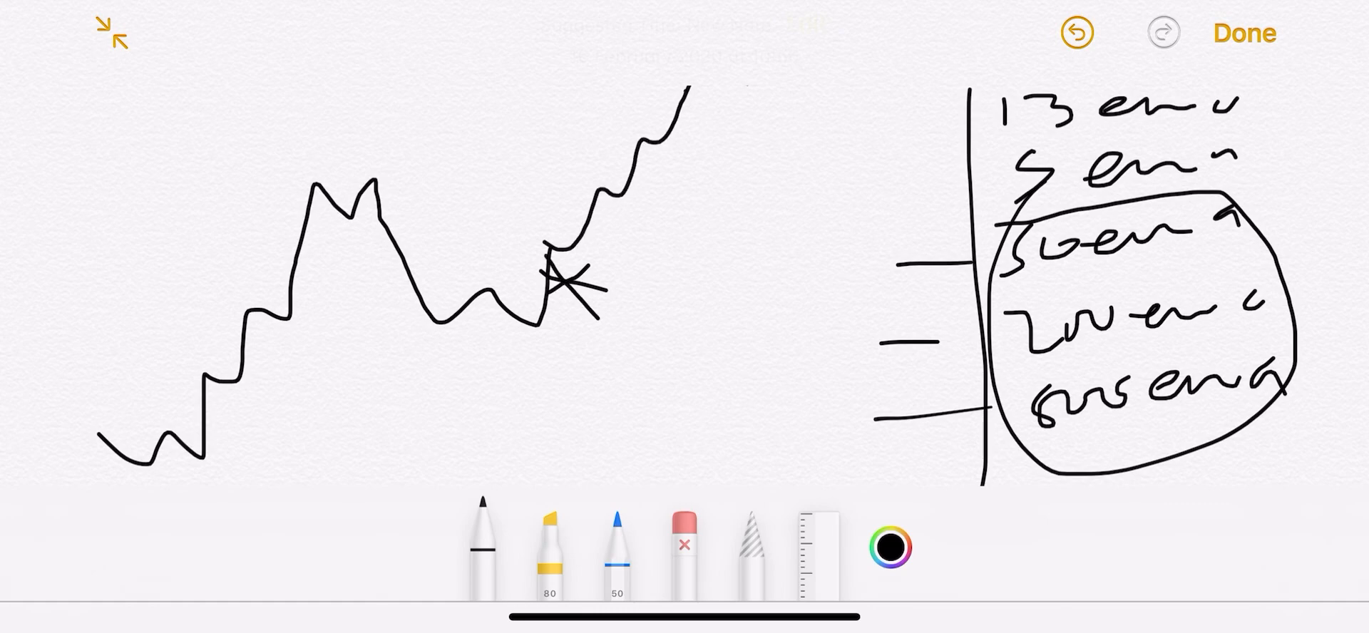
left_click_drag(690, 91, 794, 166)
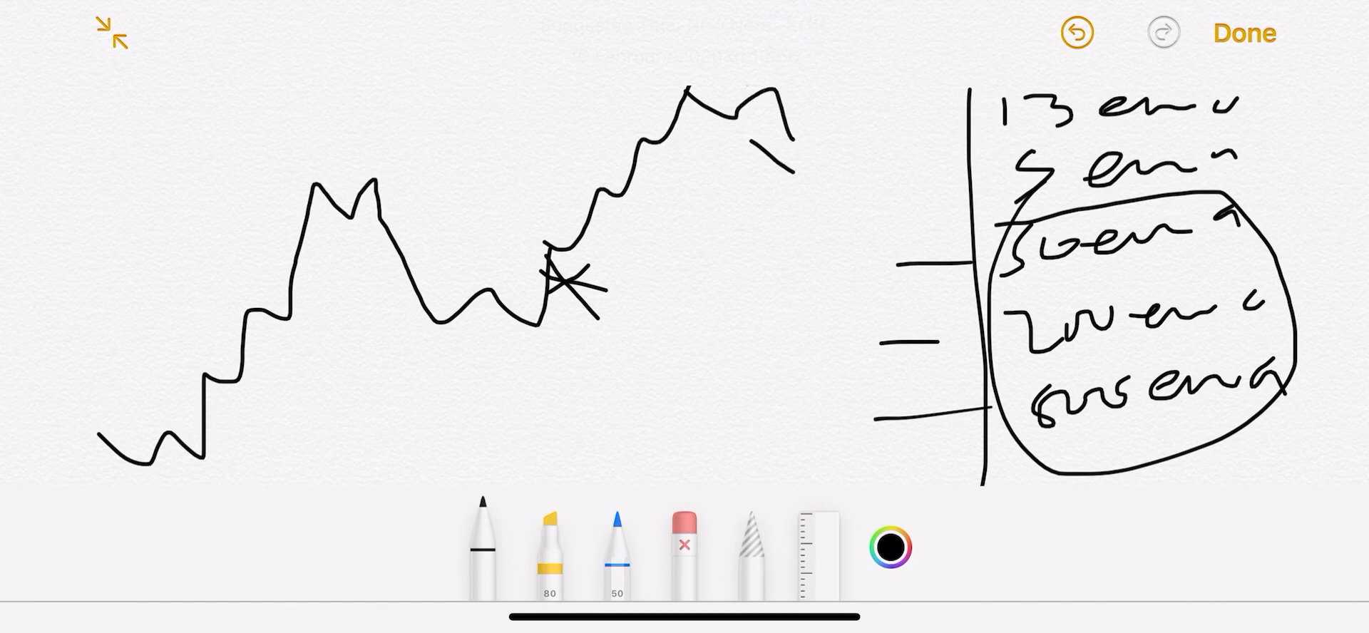
left_click_drag(768, 127, 794, 170)
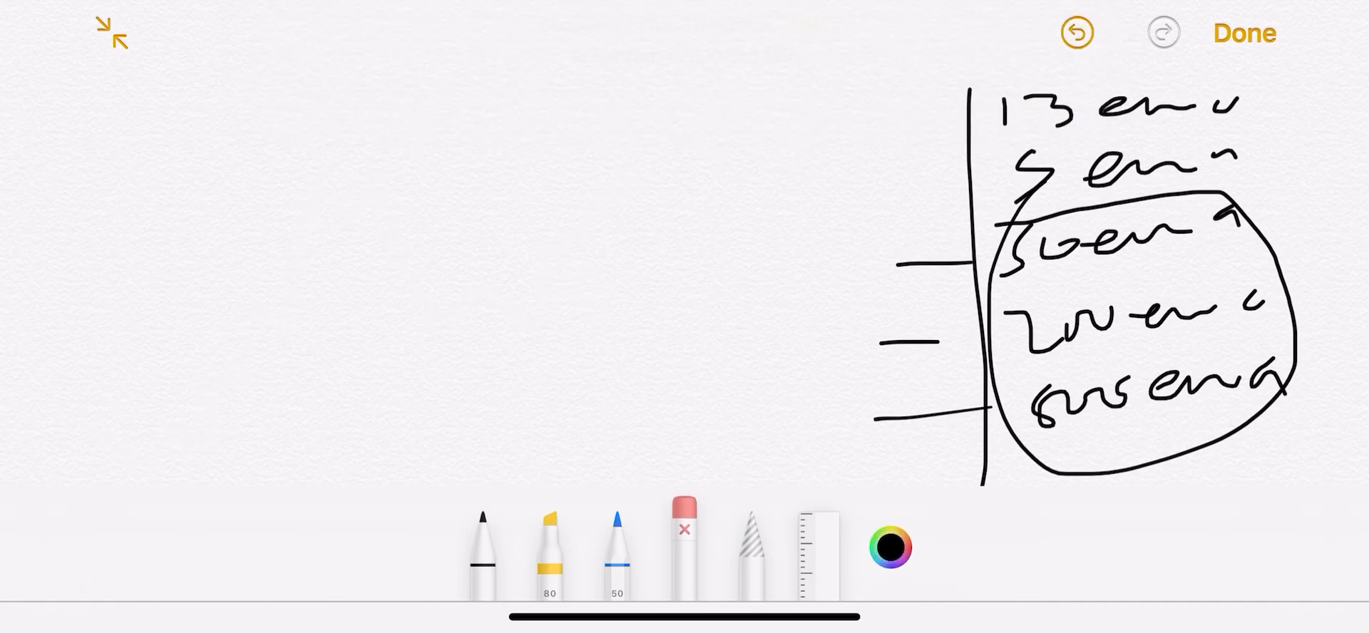
left_click(481, 542)
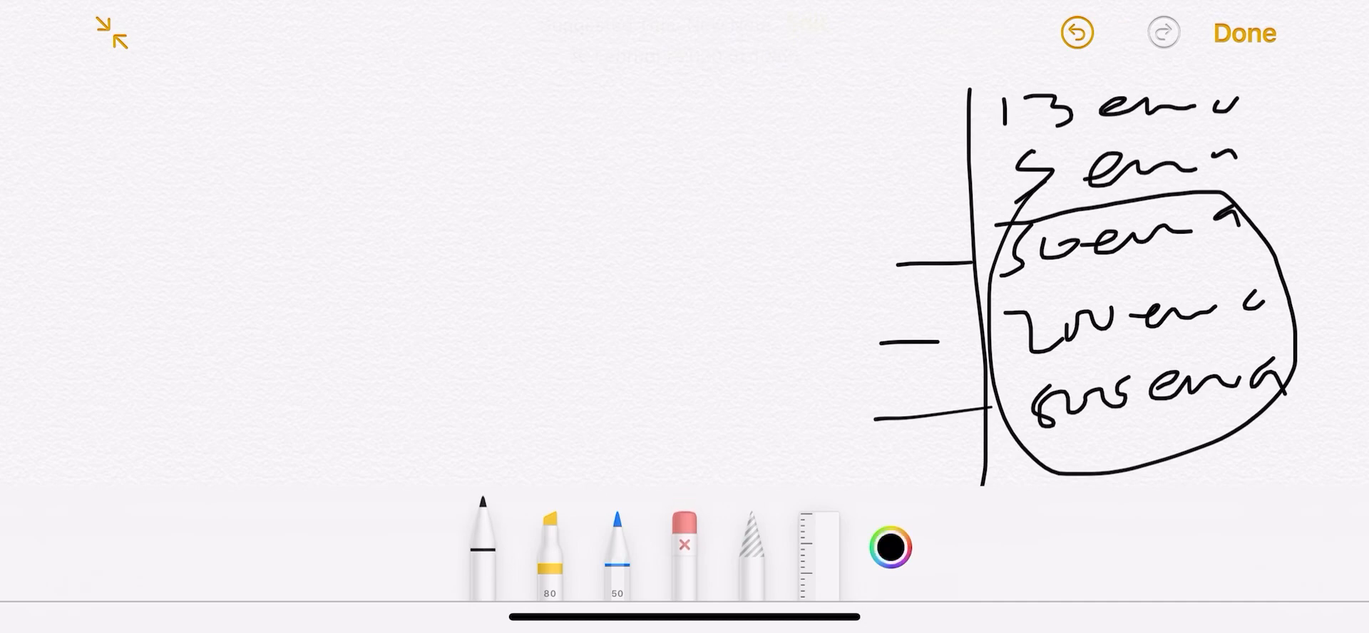